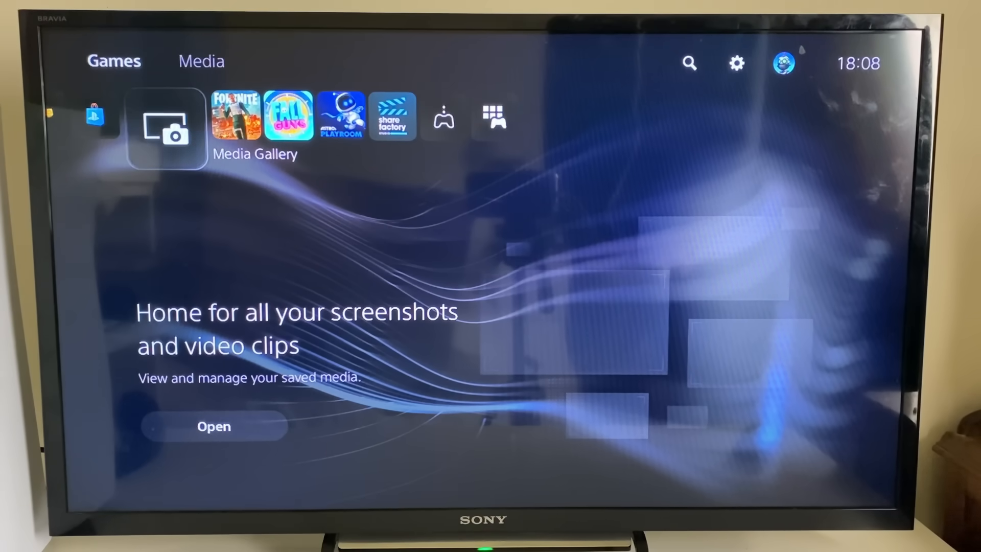
mouse_move(736, 63)
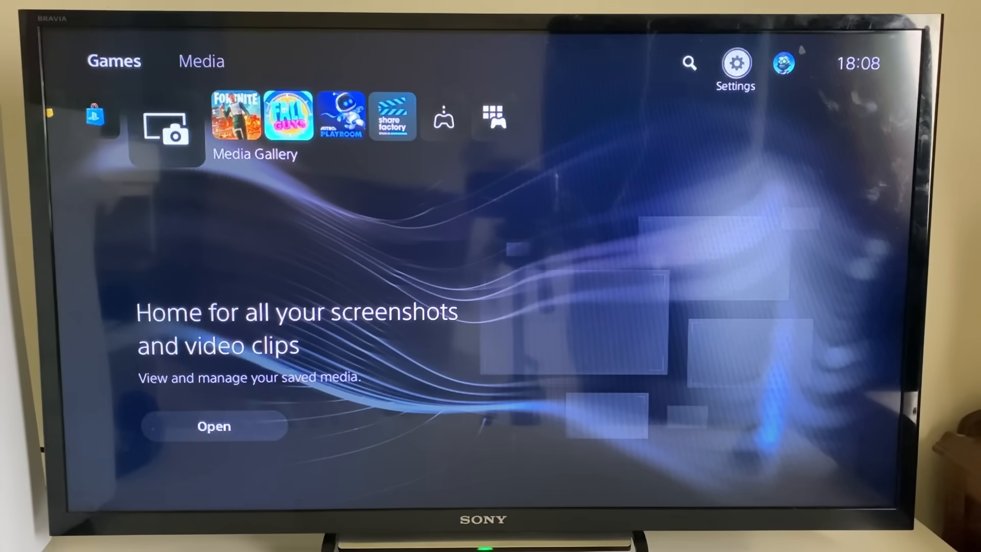
- View the PlayStation Network status page from Connection Status and confirm all services are running
left_click(735, 63)
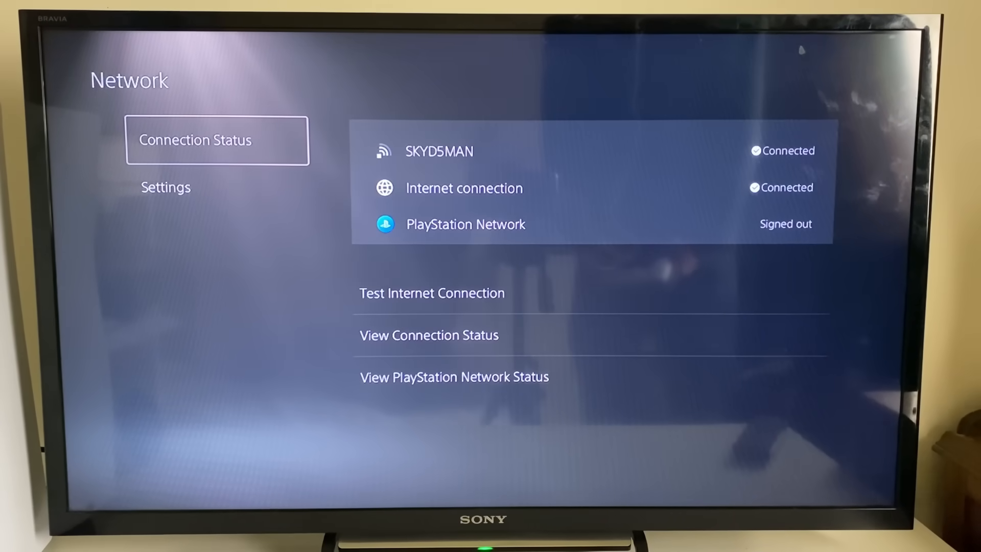
key("down")
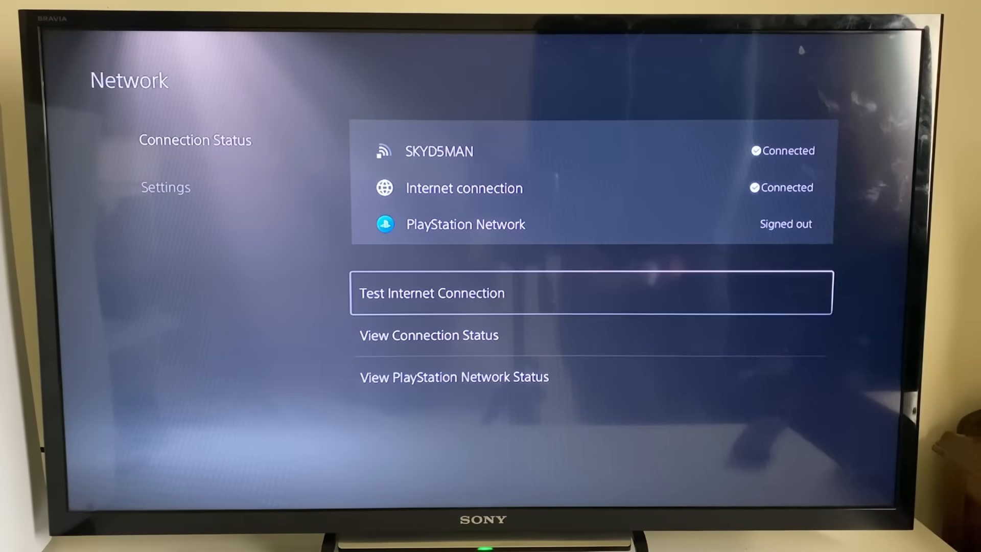
key("down")
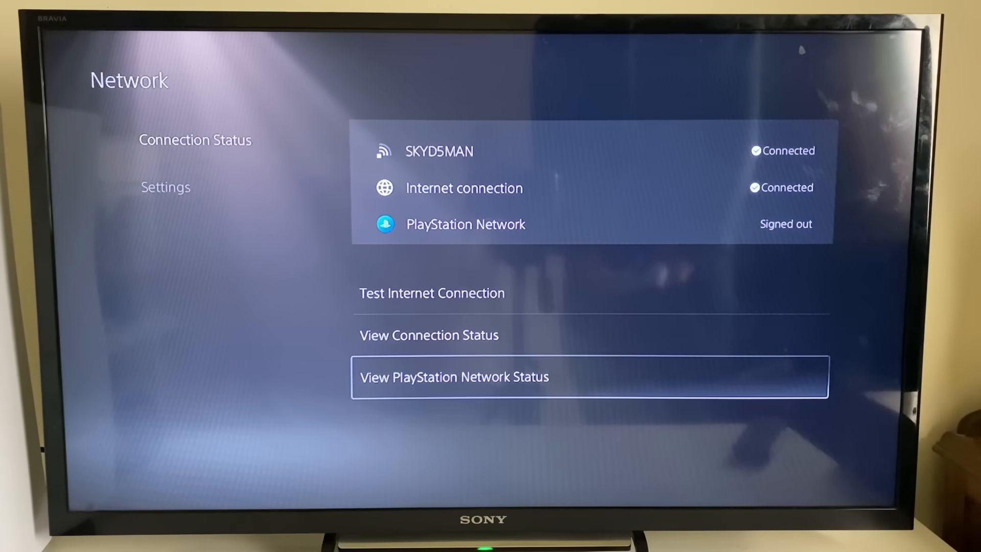
left_click(454, 376)
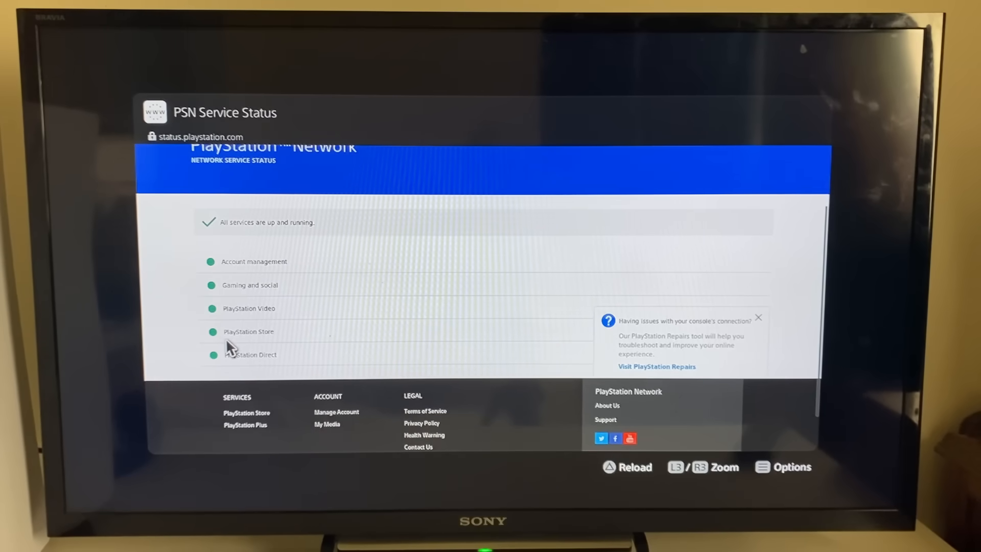
mouse_move(235, 261)
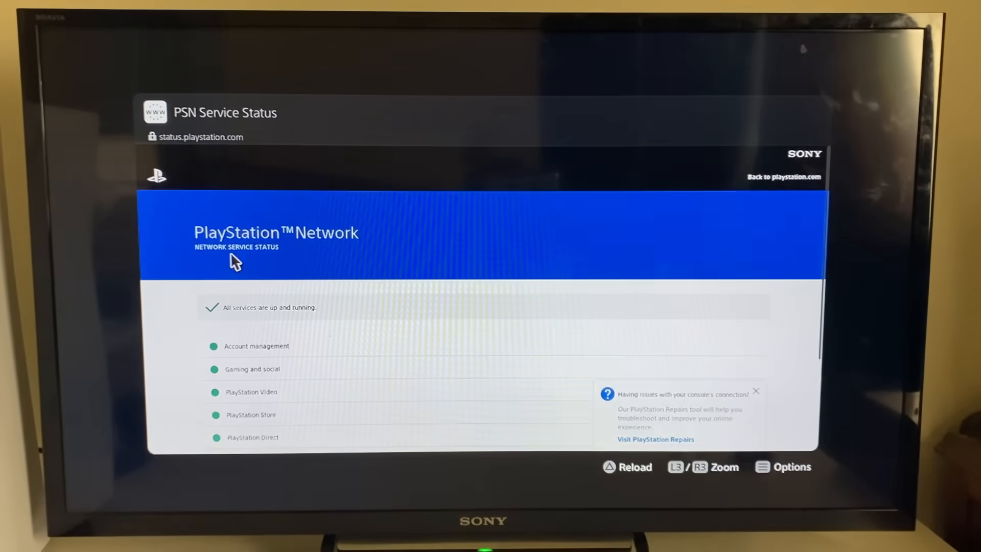
scroll("down", 3)
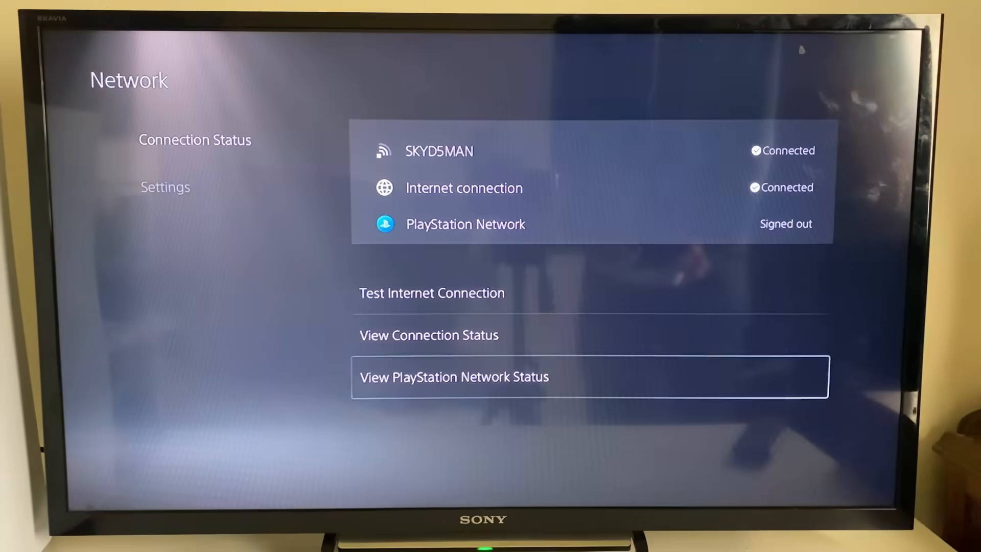
- Run Update Using Internet and acknowledge the system software is already up to date
key("Escape")
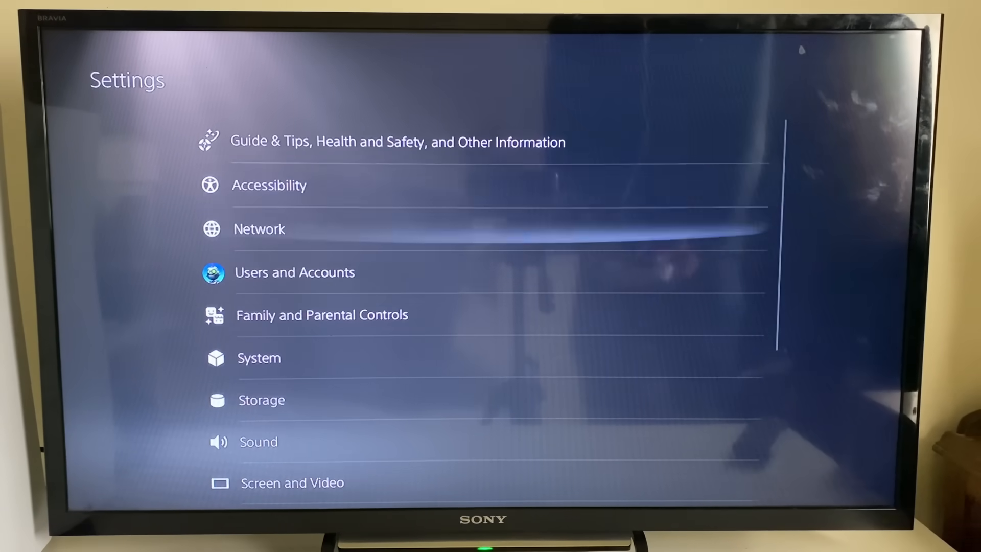
left_click(258, 357)
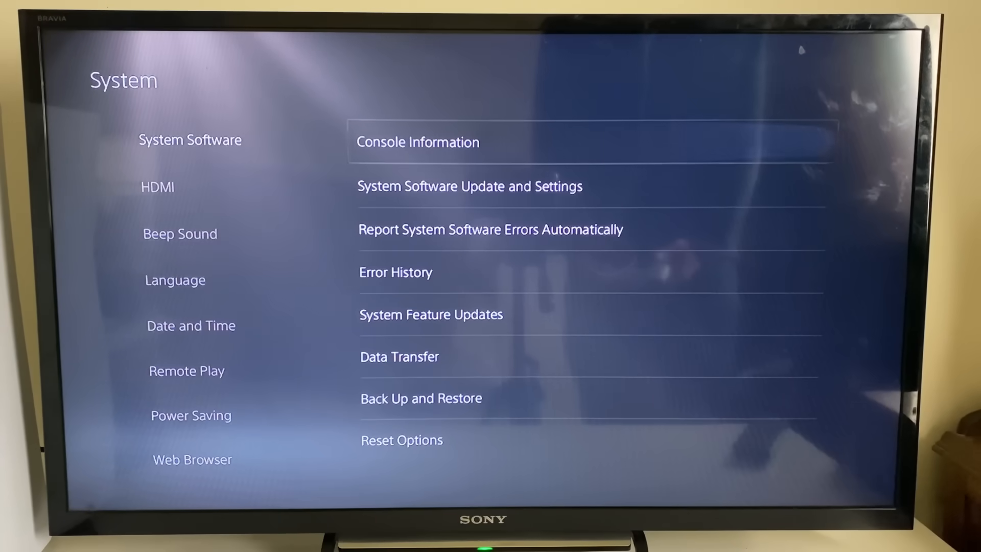
key("down")
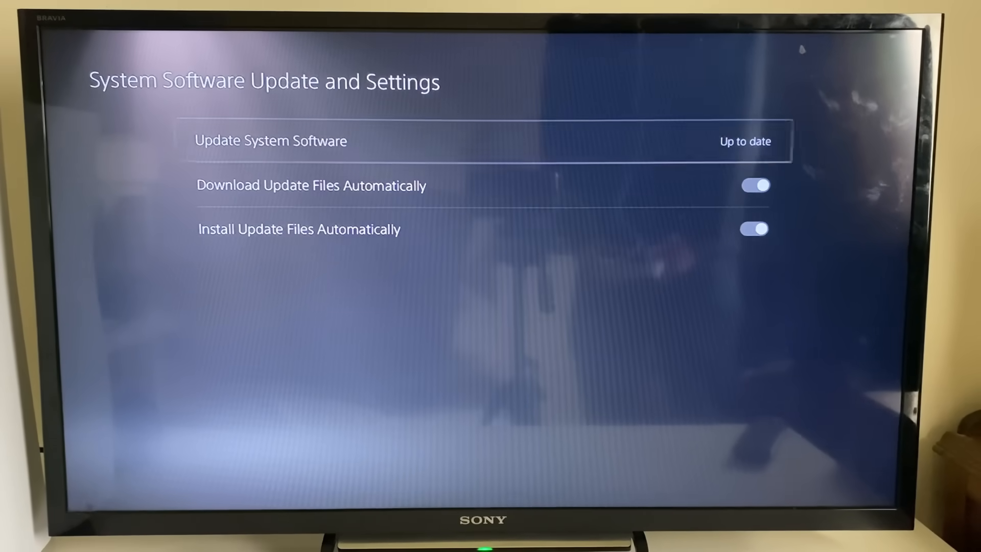
left_click(270, 140)
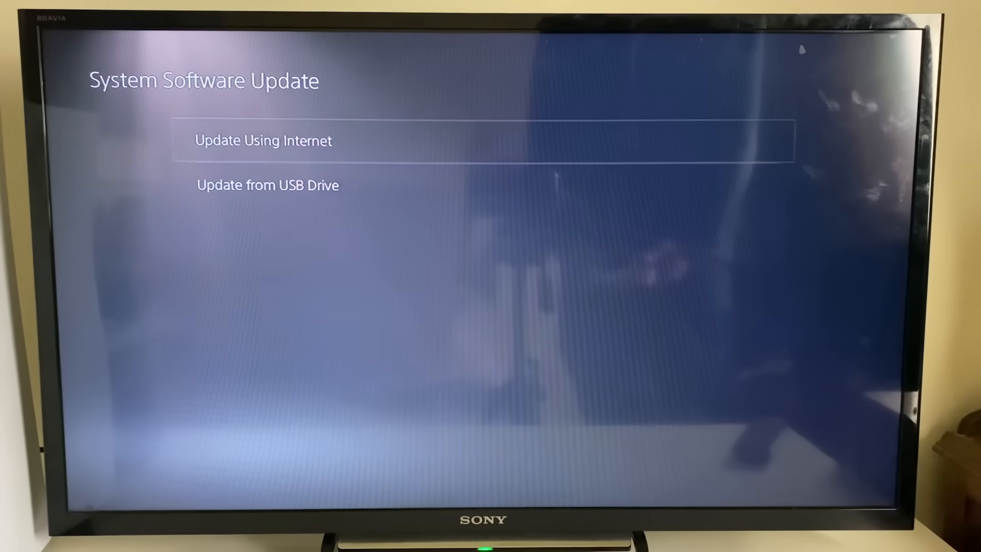
left_click(262, 140)
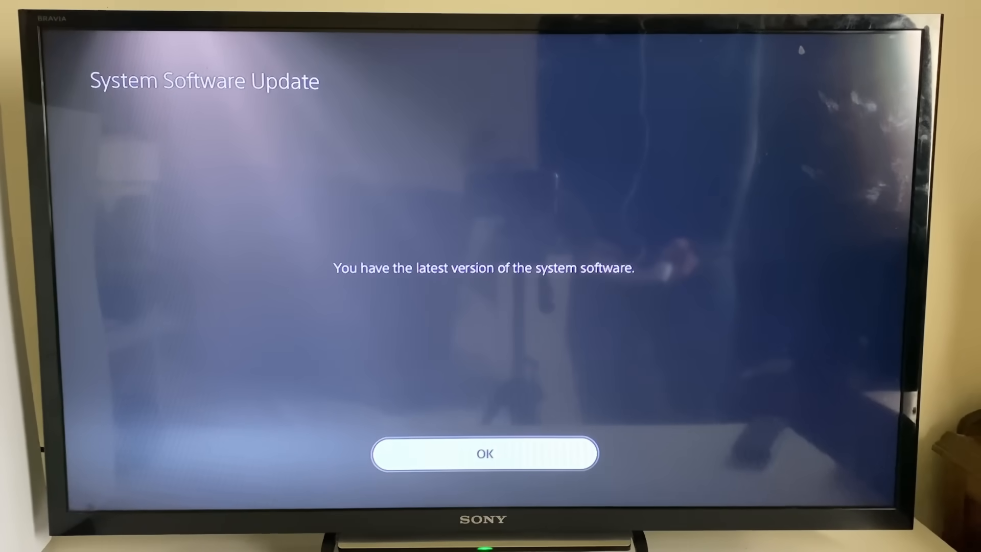
left_click(483, 454)
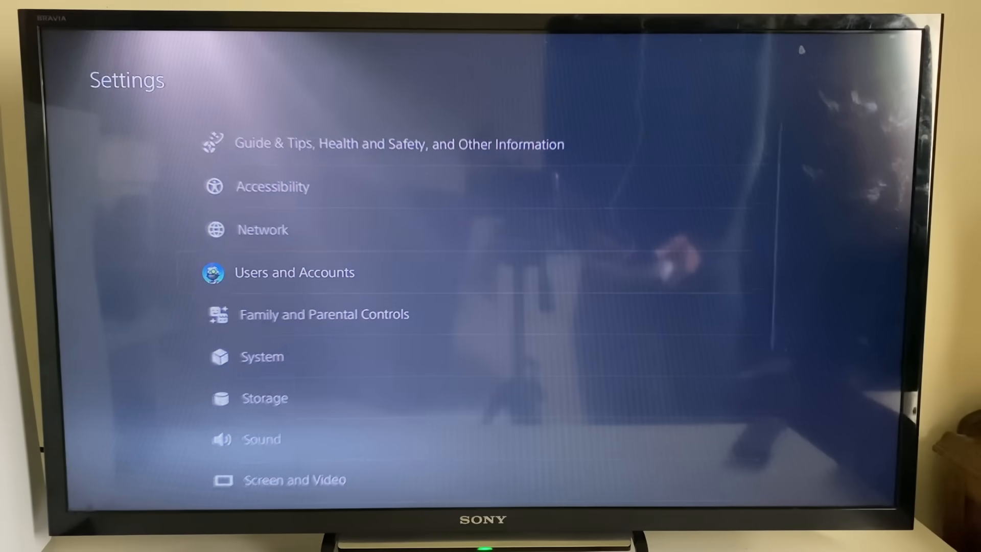
- Try deleting a user account from Users and Accounts, dismissing the console sharing warning
left_click(295, 272)
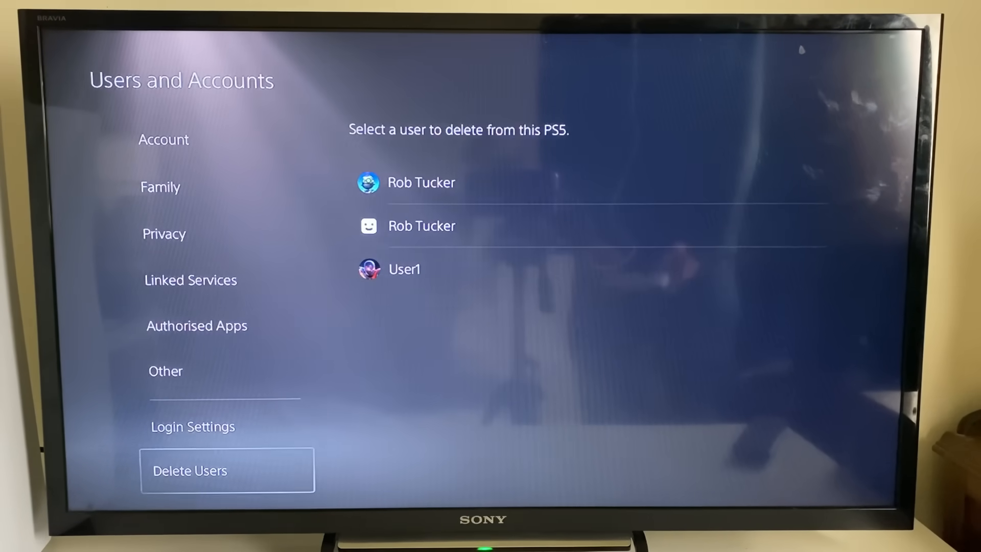
left_click(421, 182)
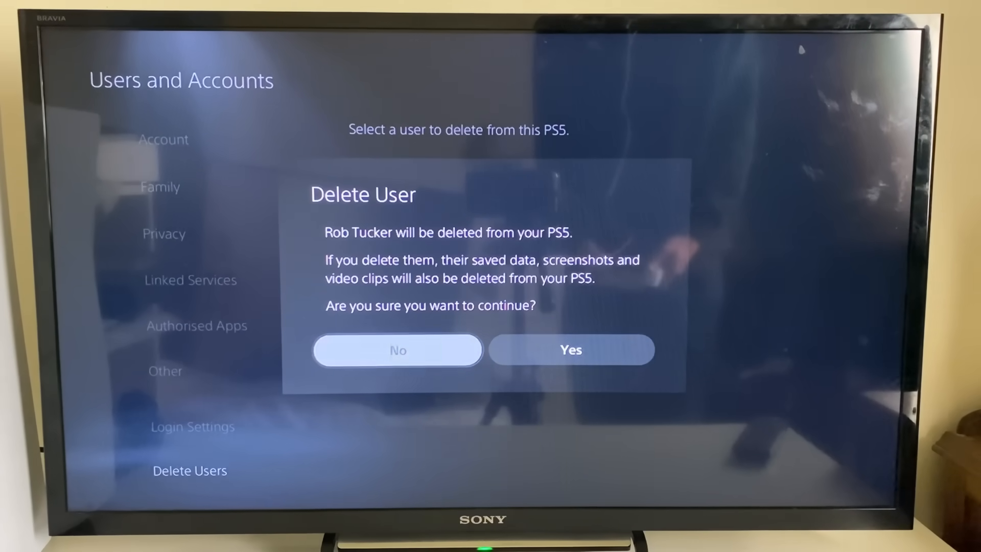
left_click(570, 350)
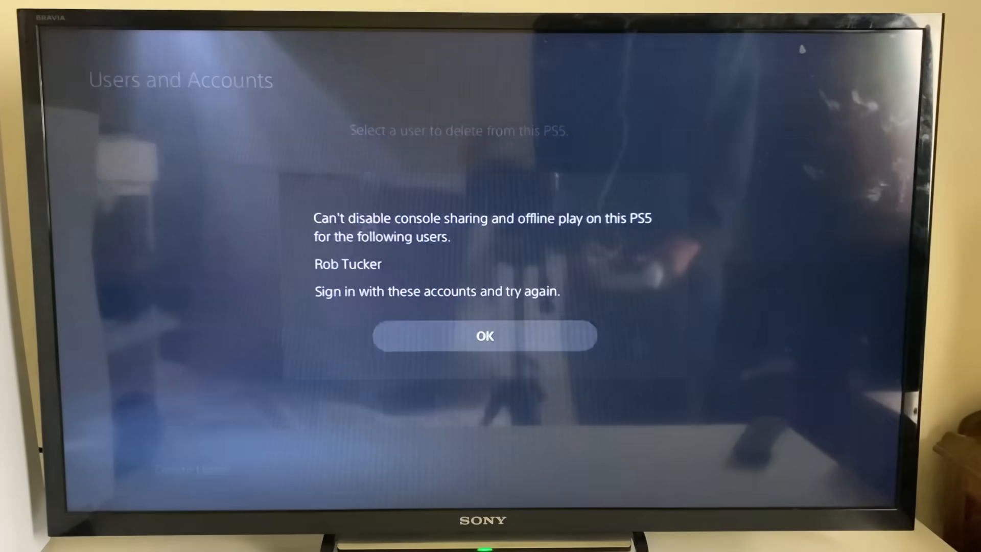
left_click(484, 336)
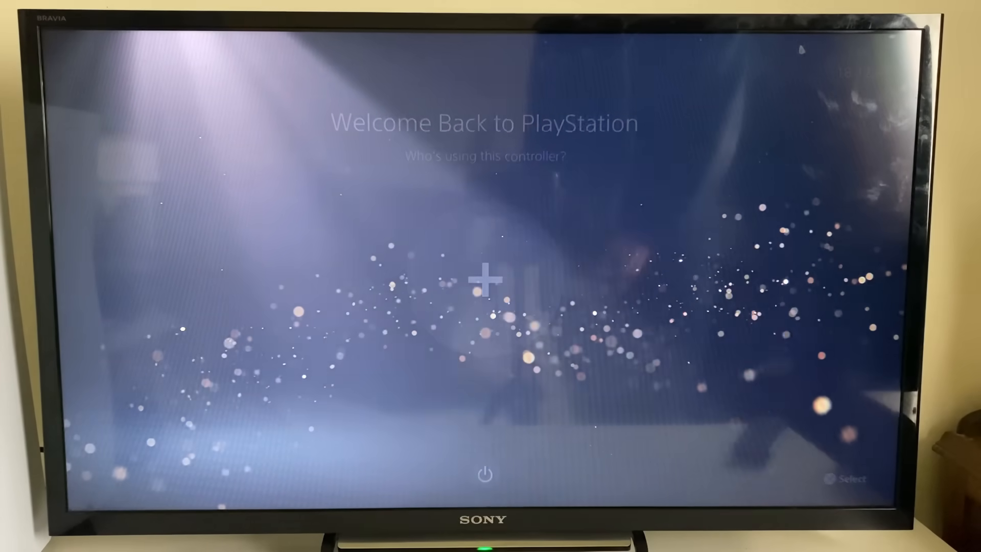
- Add a new user, accept the licence, and sign in with ID and password
left_click(485, 278)
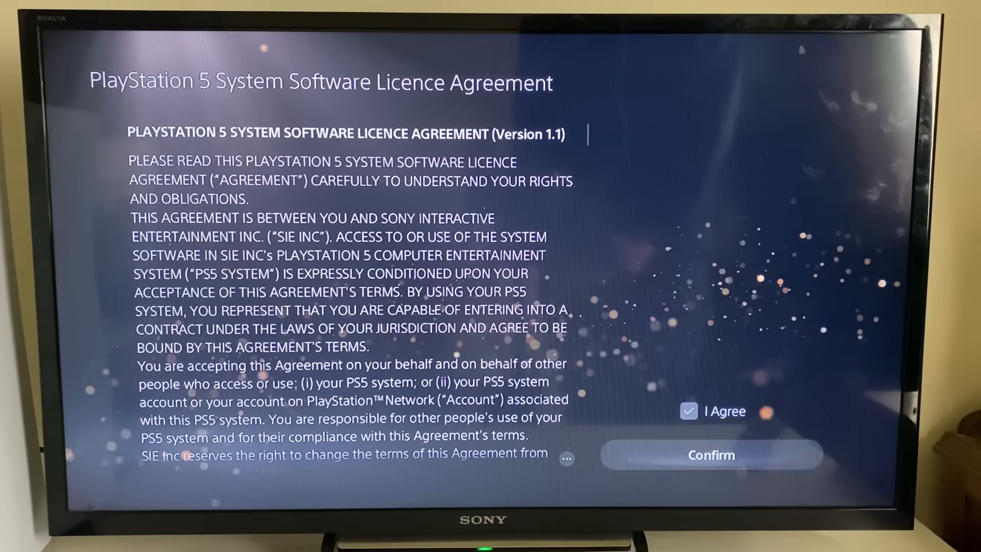
left_click(711, 455)
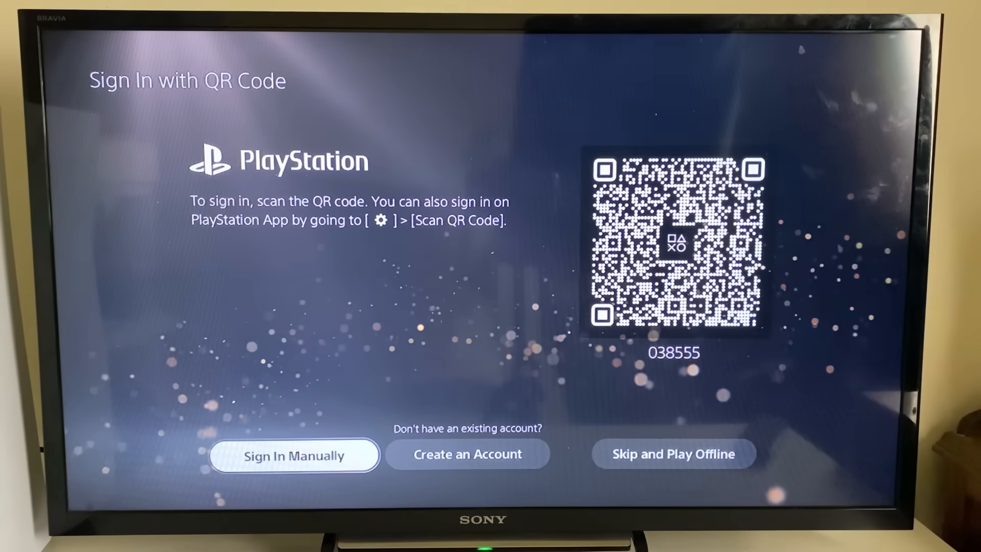
left_click(293, 453)
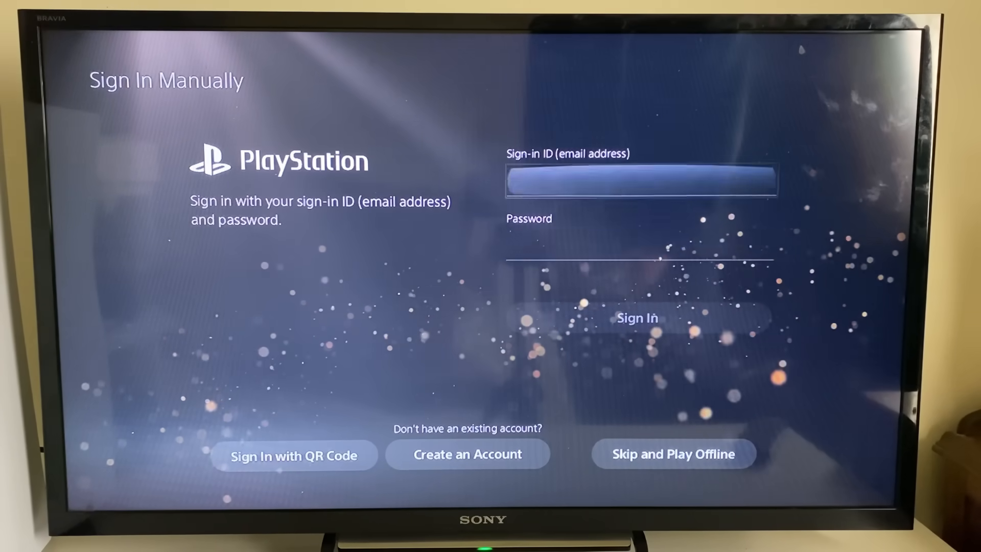
left_click(672, 454)
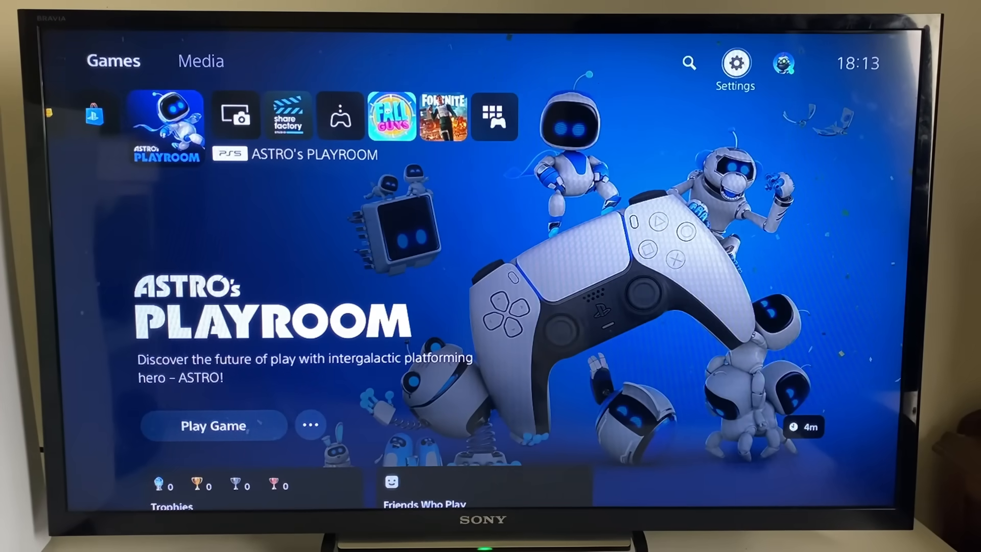
- Bring up the SKYD5MAN network's options under Network > Set Up Internet Connection
left_click(735, 62)
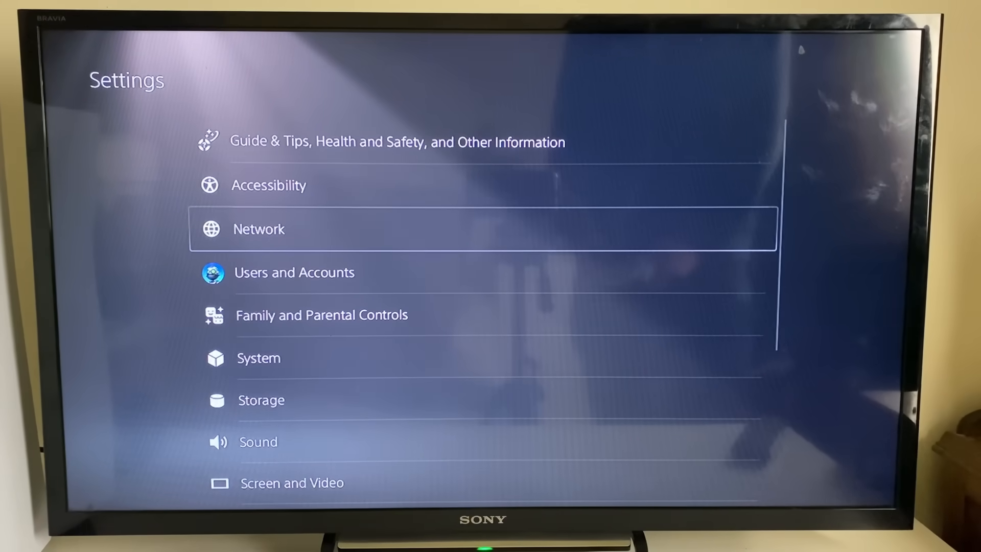
left_click(259, 228)
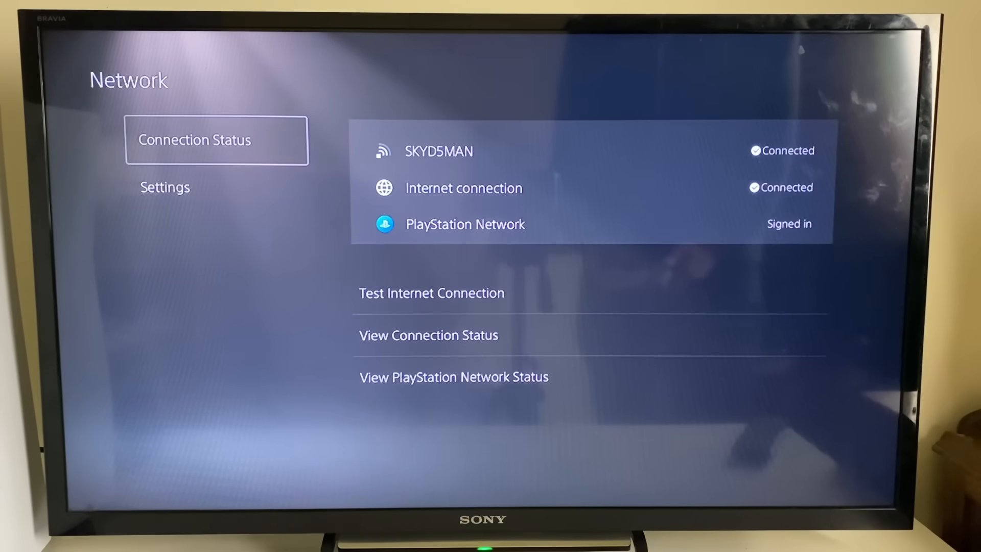
left_click(164, 186)
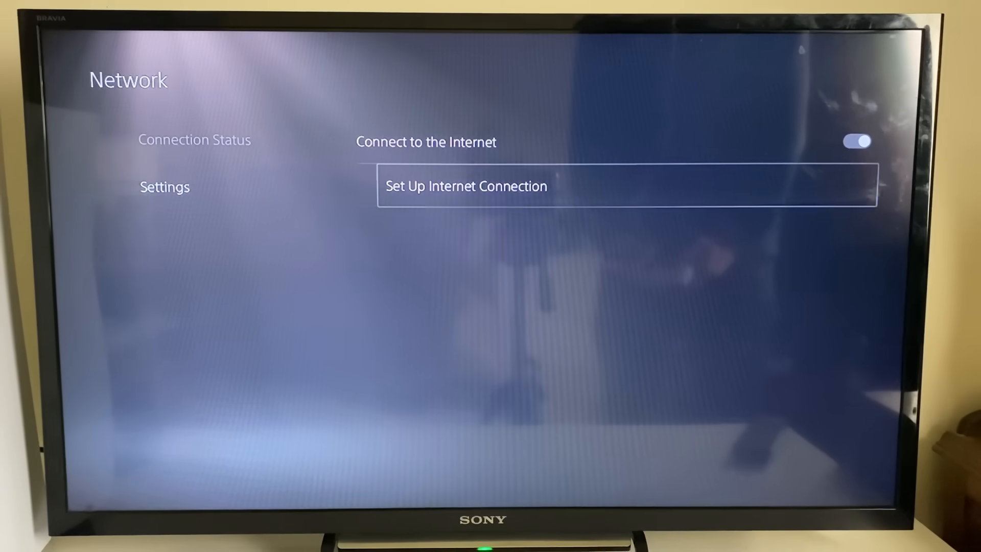
left_click(466, 186)
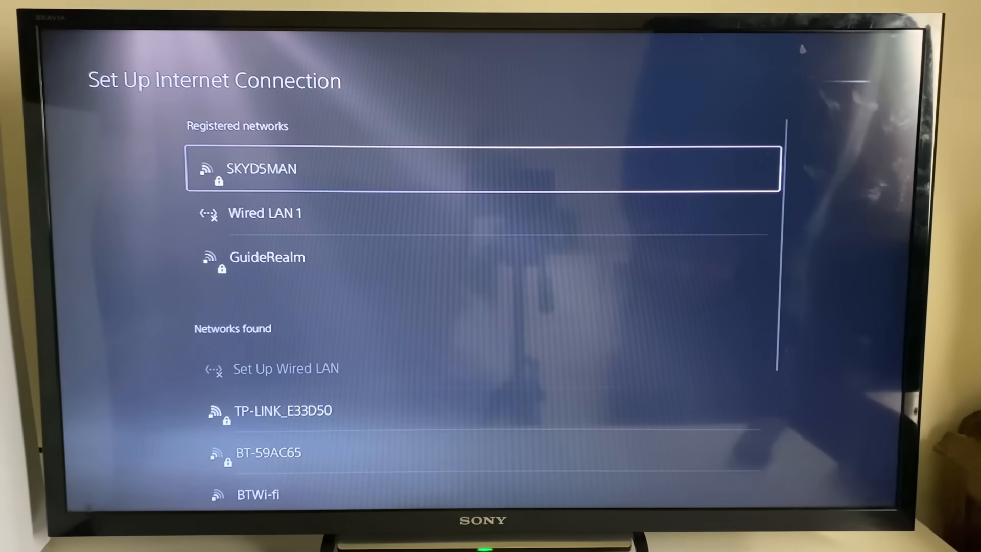
left_click(481, 169)
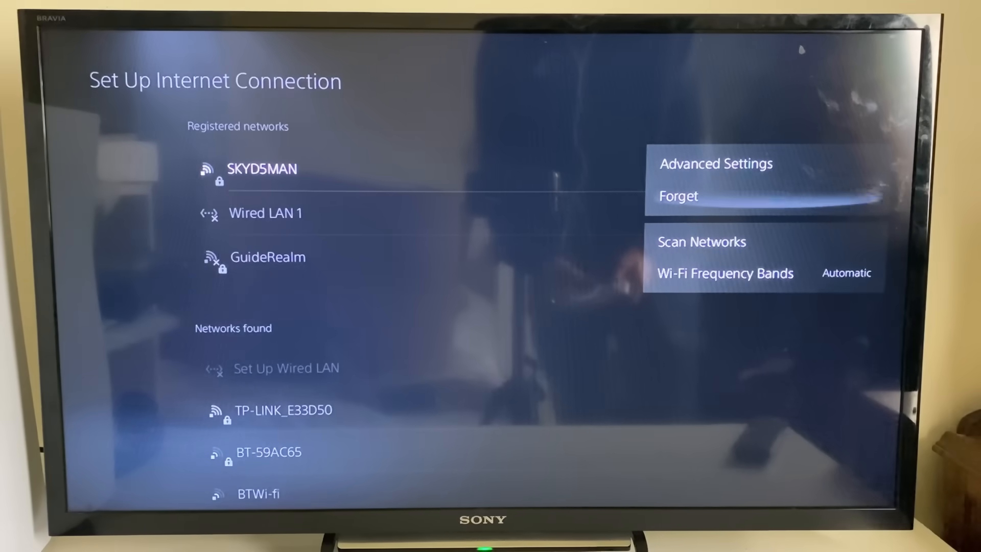
- Set the Wi-Fi frequency band, then reach SKYD5MAN's advanced settings
left_click(724, 273)
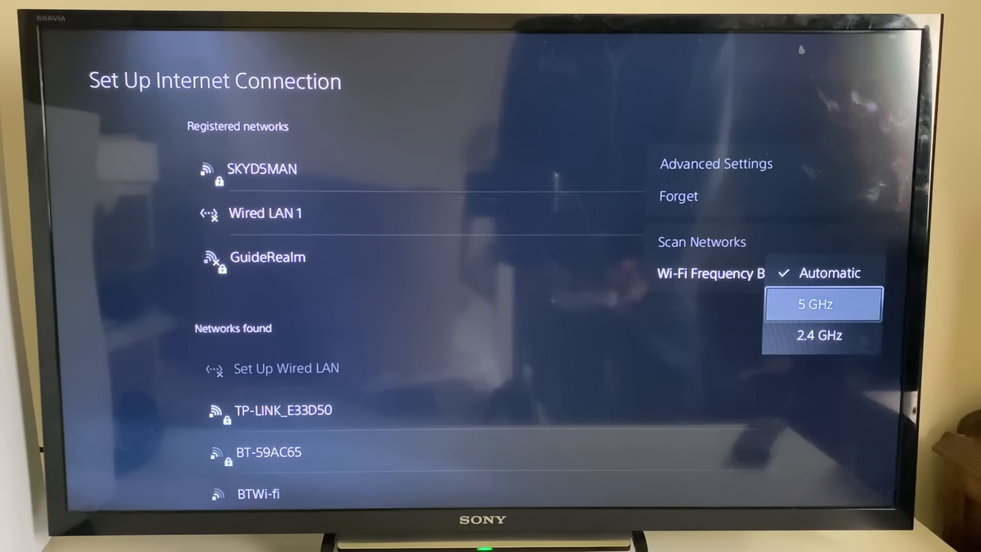
left_click(823, 304)
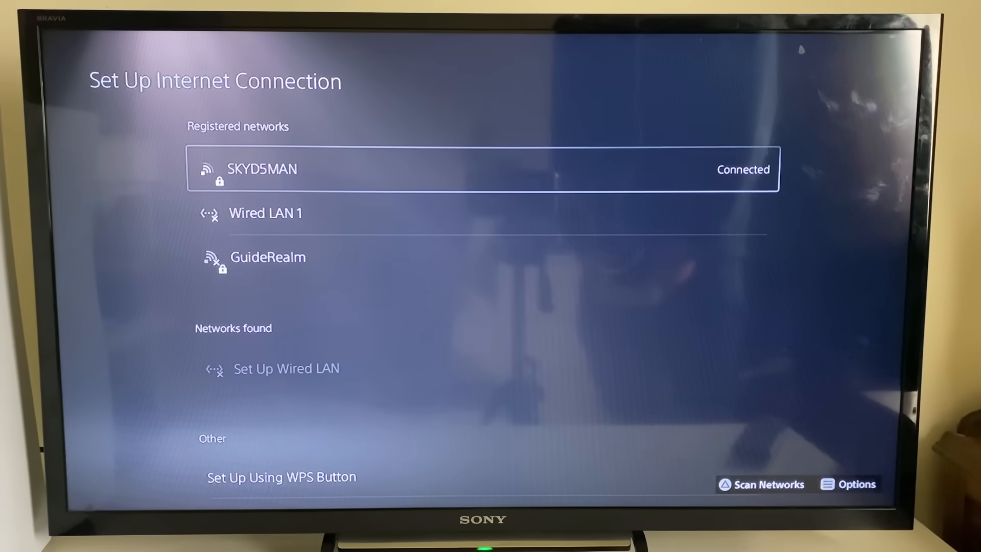
left_click(481, 169)
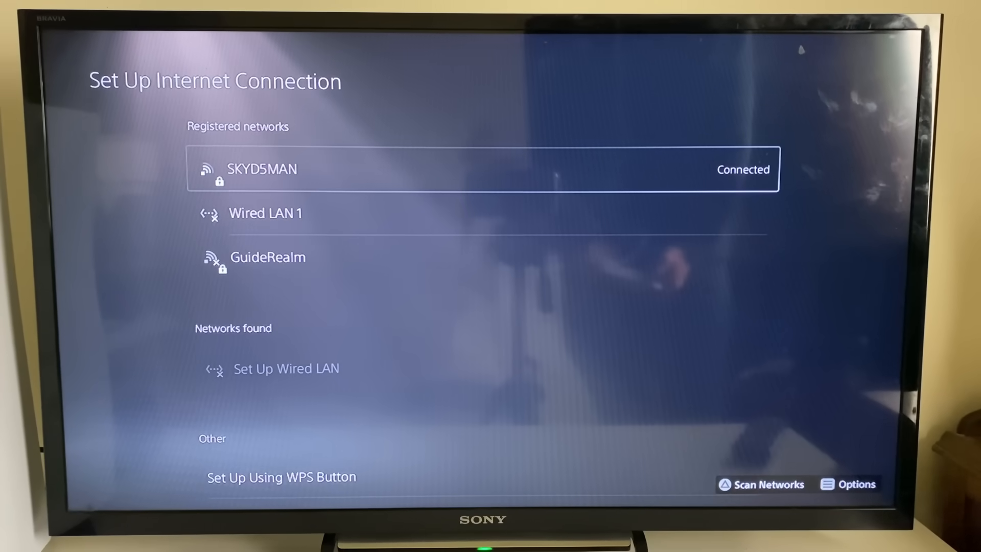
left_click(848, 484)
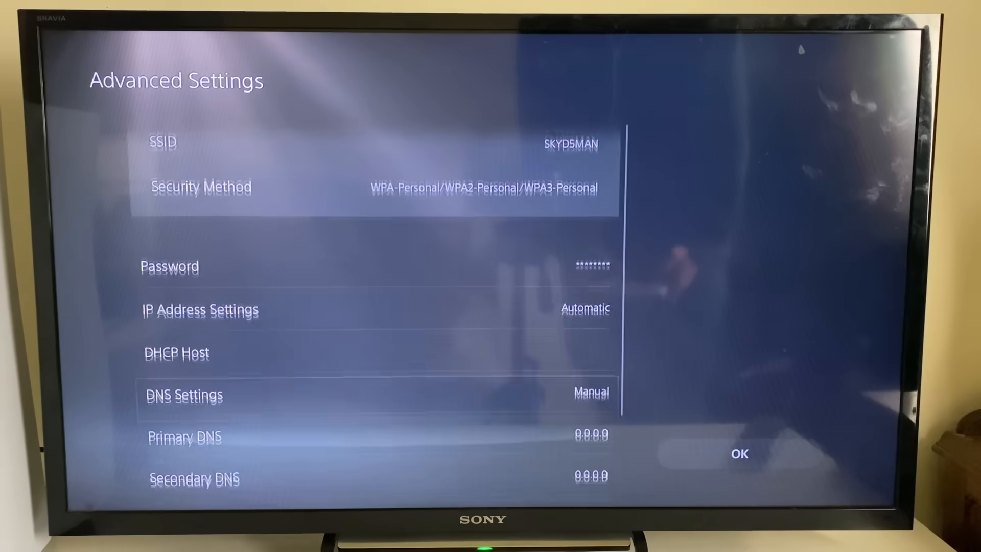
- Enter 1.1.1.1 as the primary DNS and 1.0.0.1 as the secondary DNS
scroll("down", 3)
type("1.1.1.1")
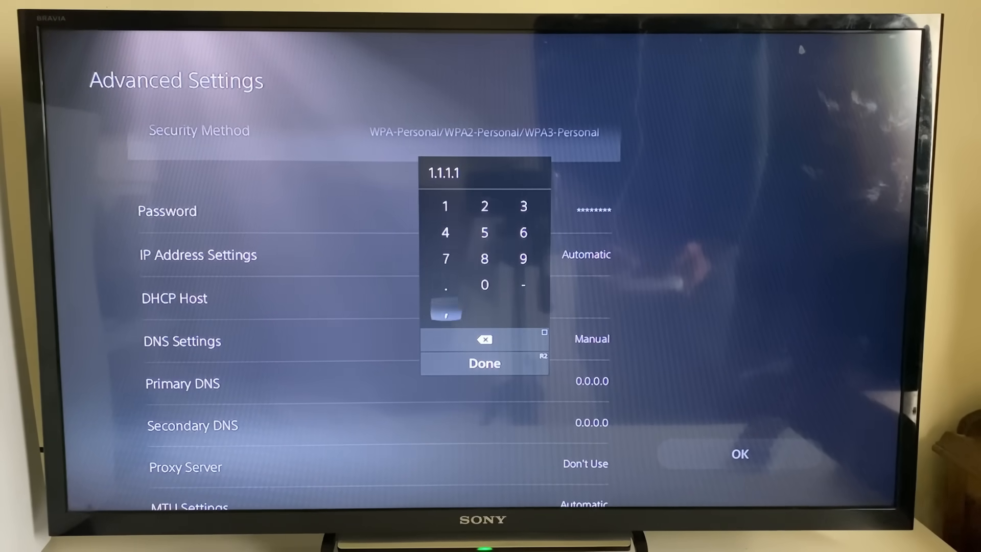
left_click(484, 363)
type("1.0.0.")
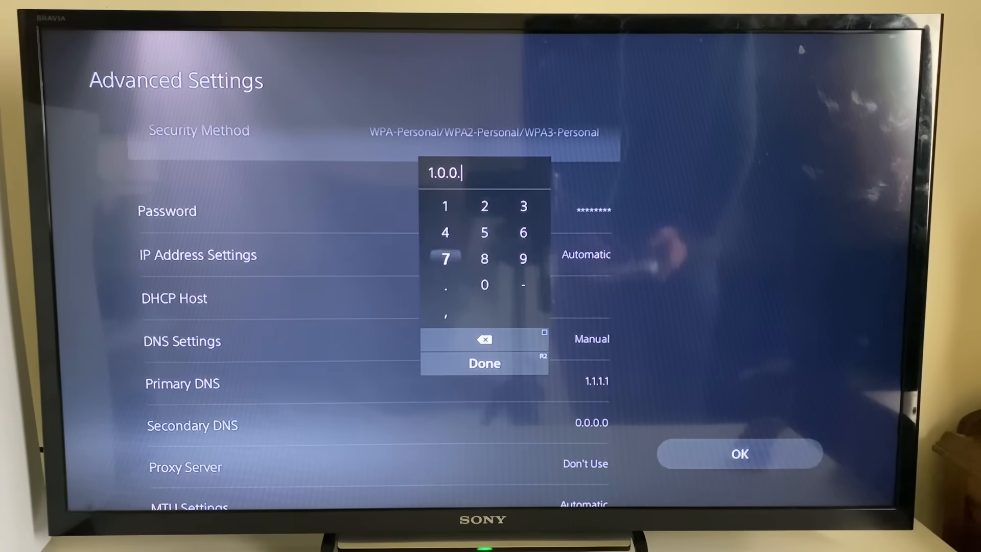
left_click(445, 206)
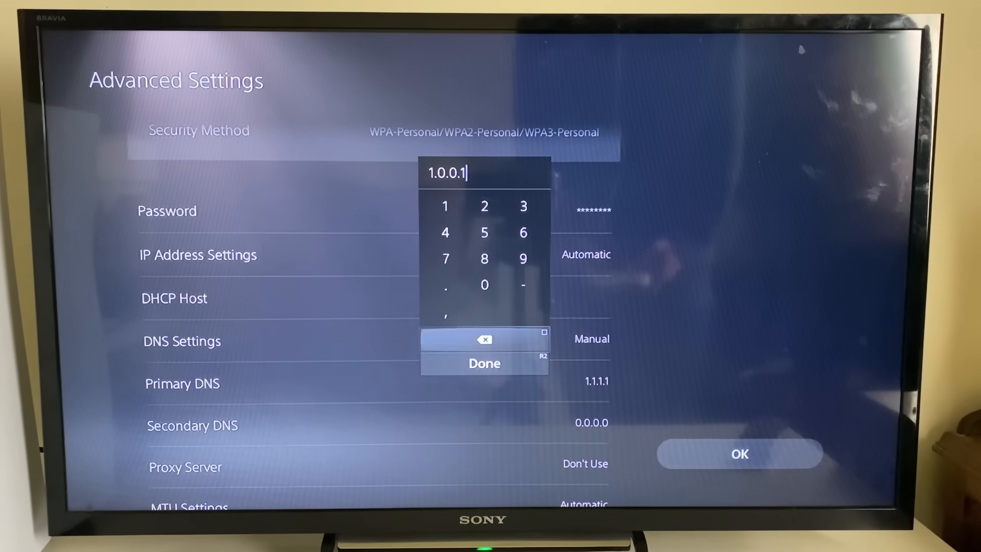
left_click(484, 363)
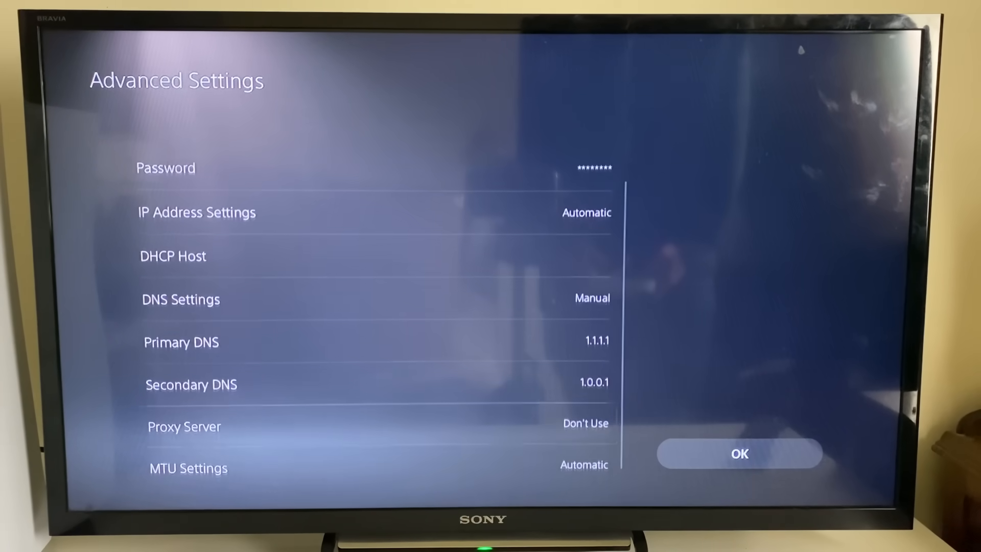
left_click(739, 453)
type("8")
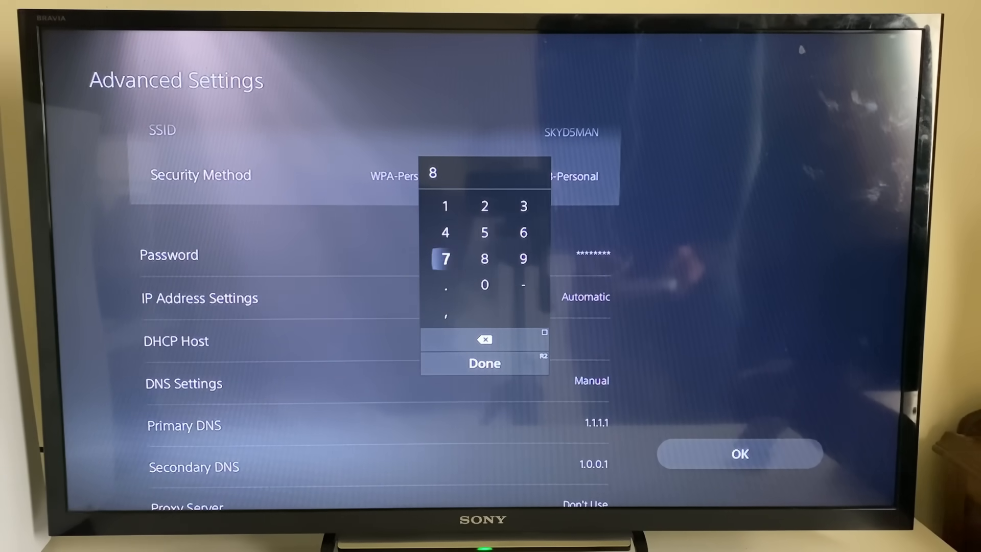
- Change primary DNS to 8.8.8.8 and secondary to 8.8.4.4, then save and reconnect
left_click(446, 285)
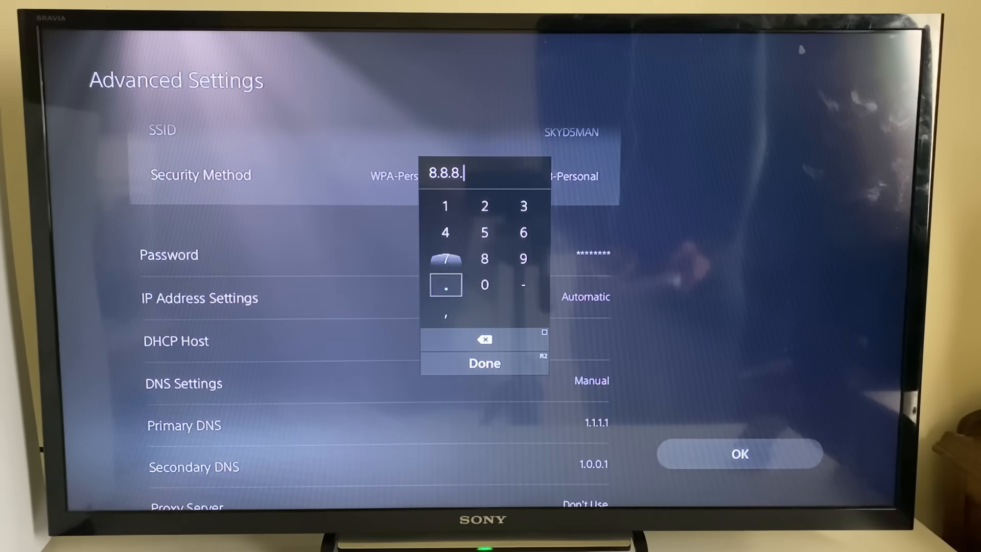
left_click(484, 362)
type("8.8")
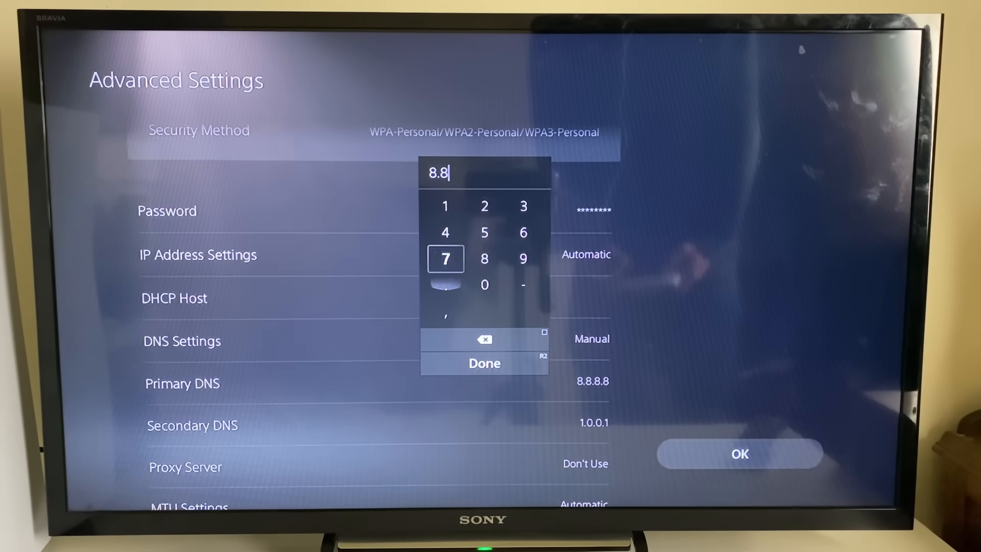
left_click(446, 232)
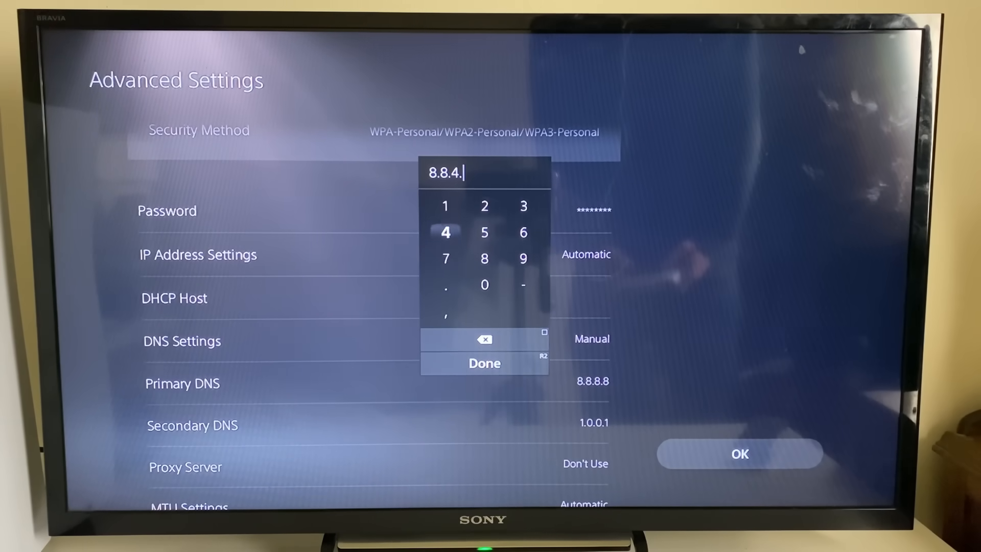
left_click(484, 363)
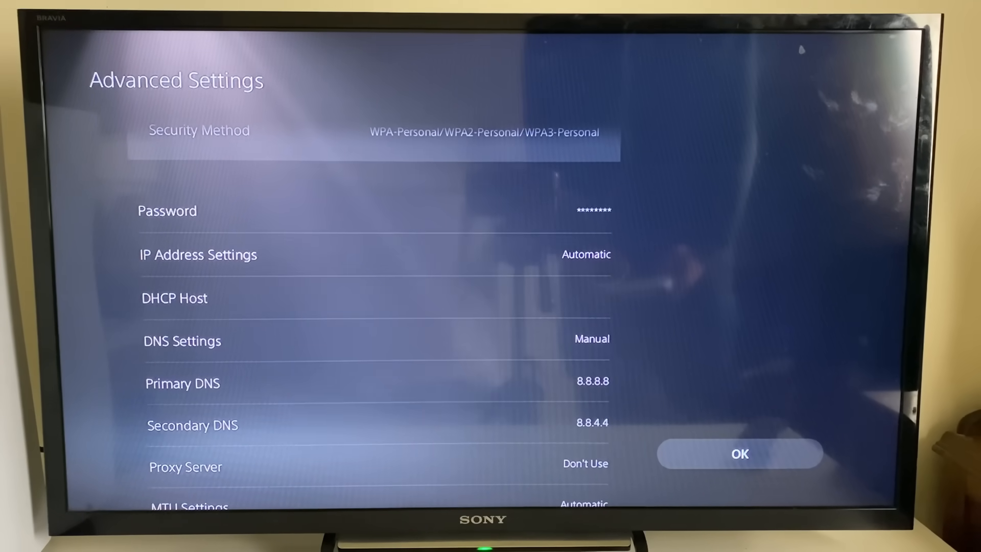
left_click(739, 454)
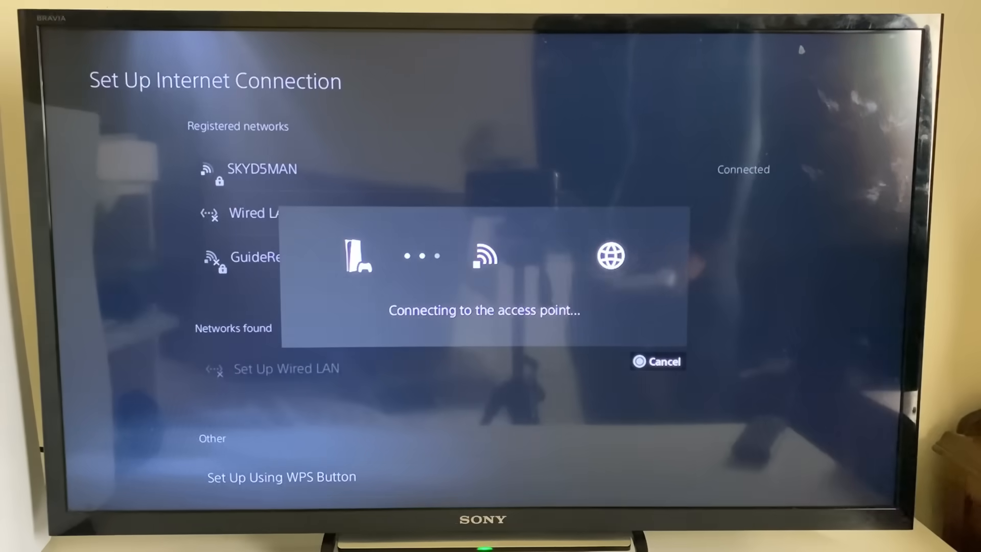